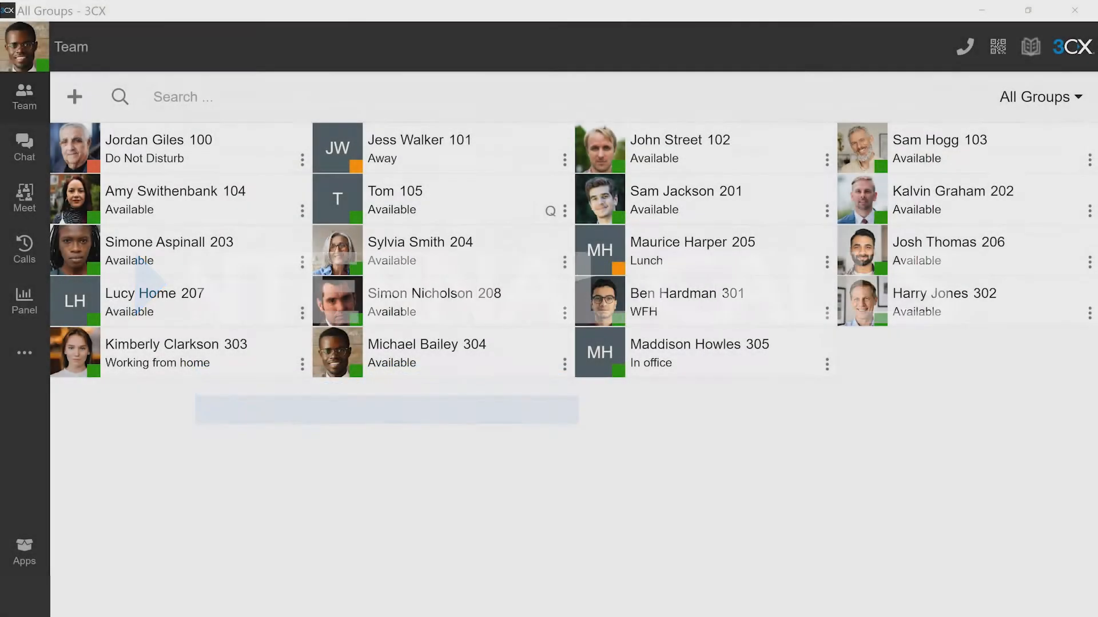
{"action": "left_click", "coordinate": [210, 96]}
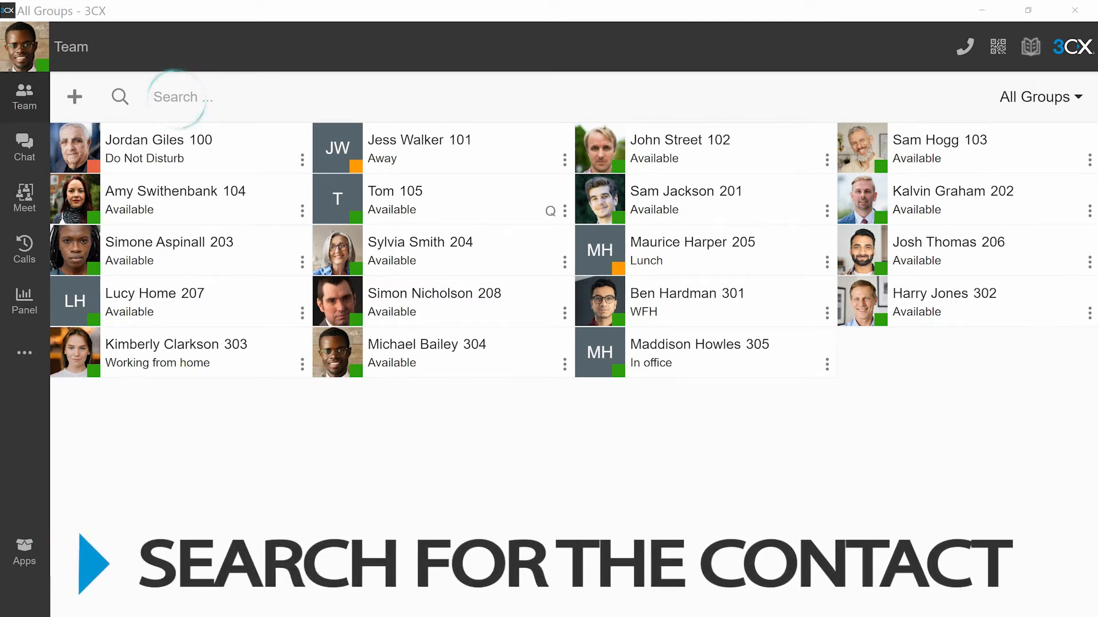
{"action": "type", "text": "syl"}
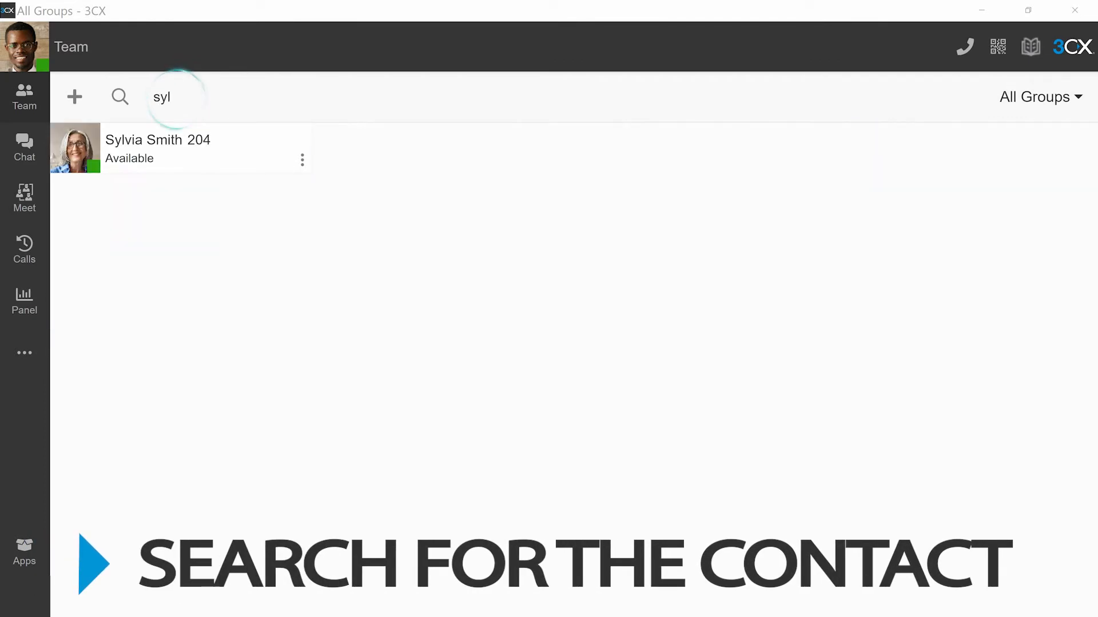
{"action": "mouse_move", "coordinate": [231, 160]}
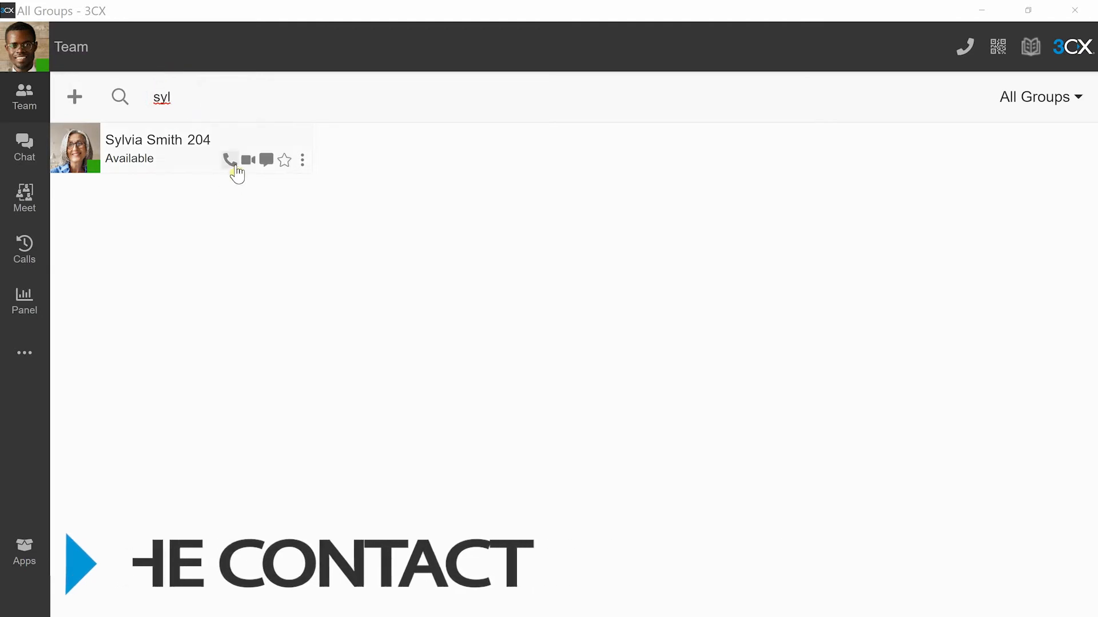
{"action": "mouse_move", "coordinate": [230, 160]}
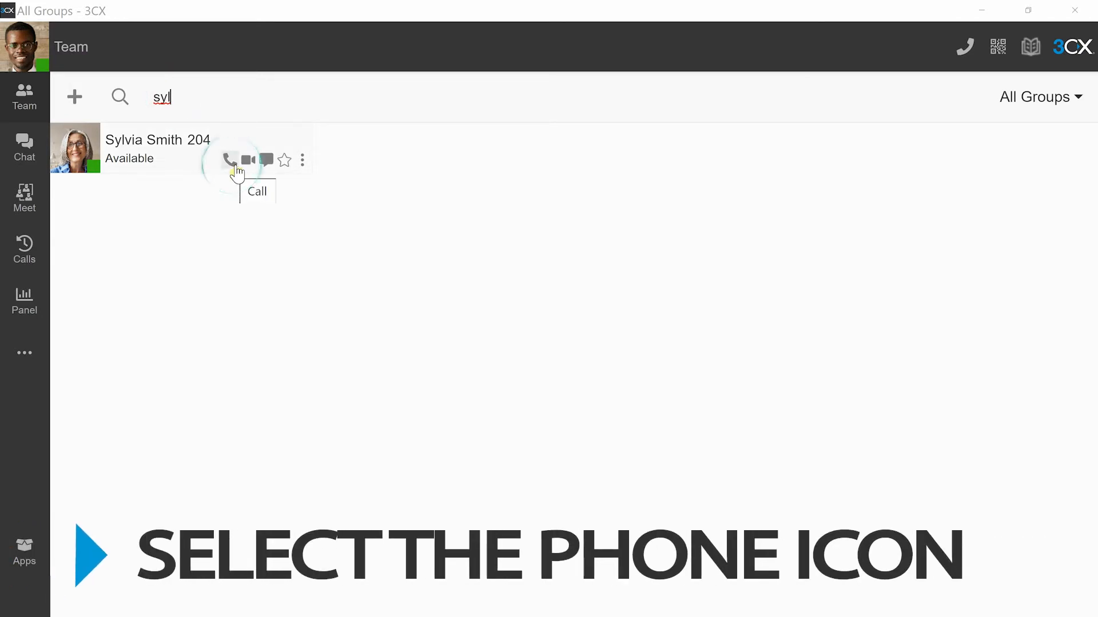
{"action": "left_click", "coordinate": [230, 160]}
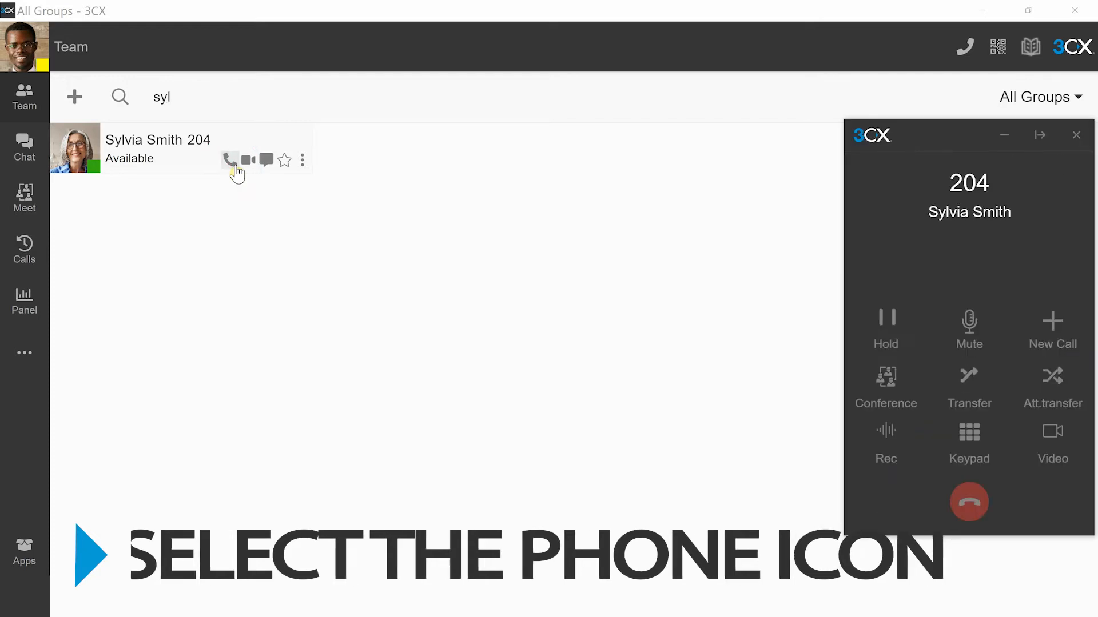
{"action": "left_click", "coordinate": [230, 160]}
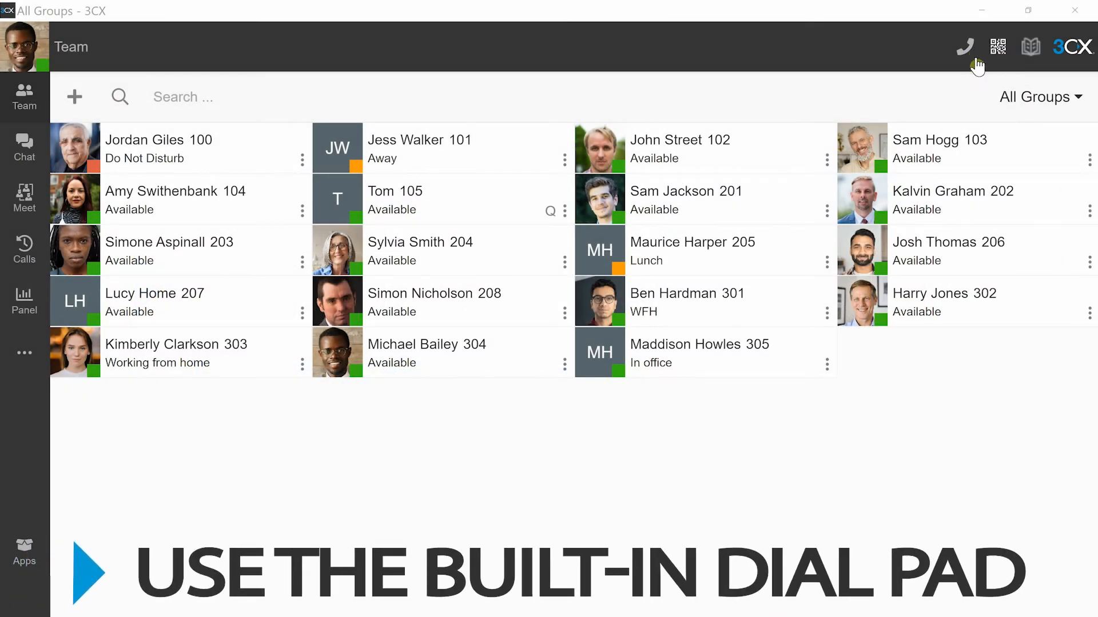
- Open and close the dial pad, then show the new chat, call and meeting options
{"action": "left_click", "coordinate": [964, 47]}
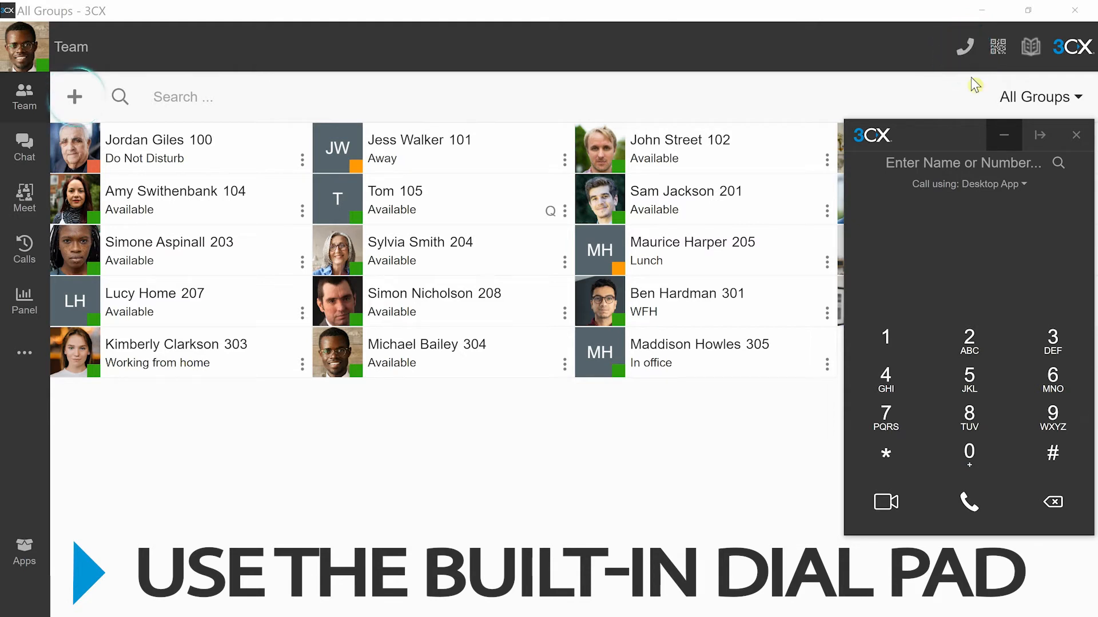
{"action": "left_click", "coordinate": [74, 97]}
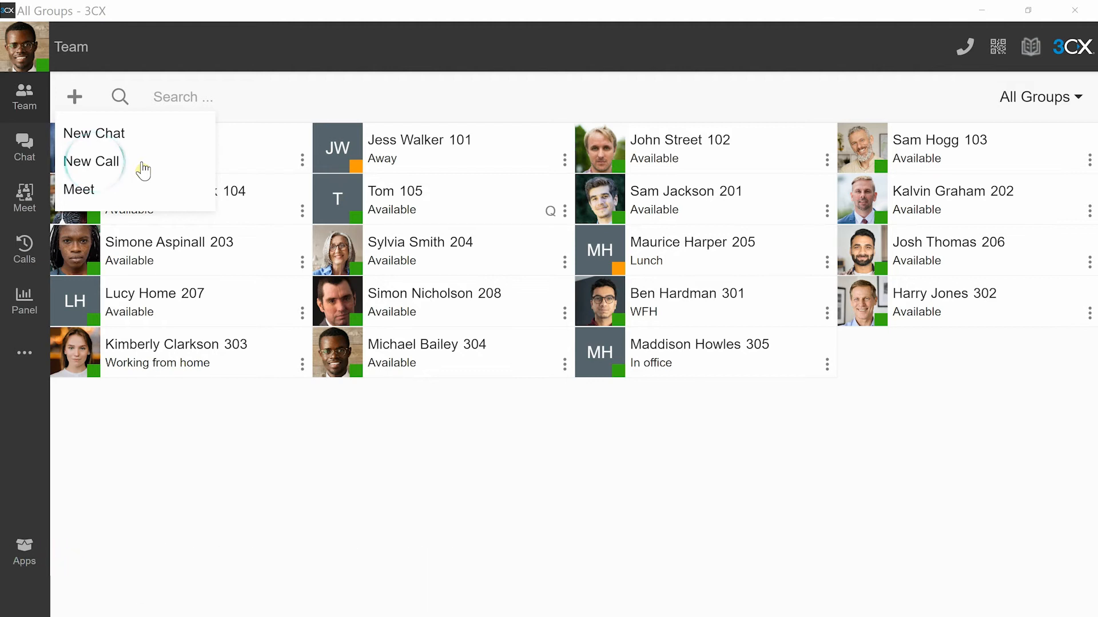
- Choose New Call and key a digit of the external number on the dial pad
{"action": "left_click", "coordinate": [91, 162]}
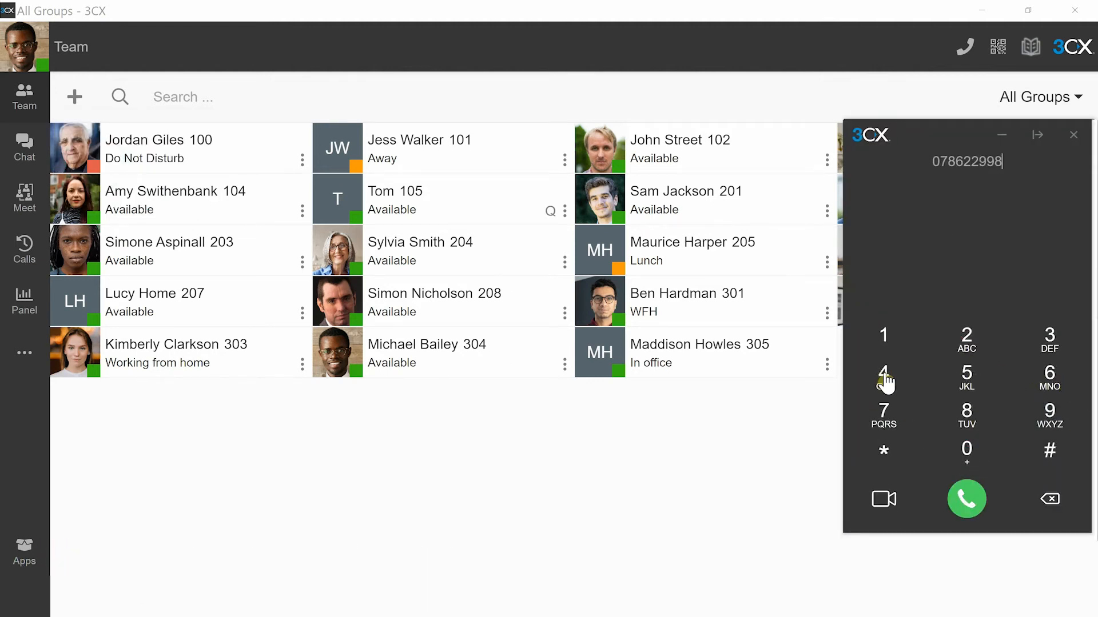
{"action": "left_click", "coordinate": [966, 498]}
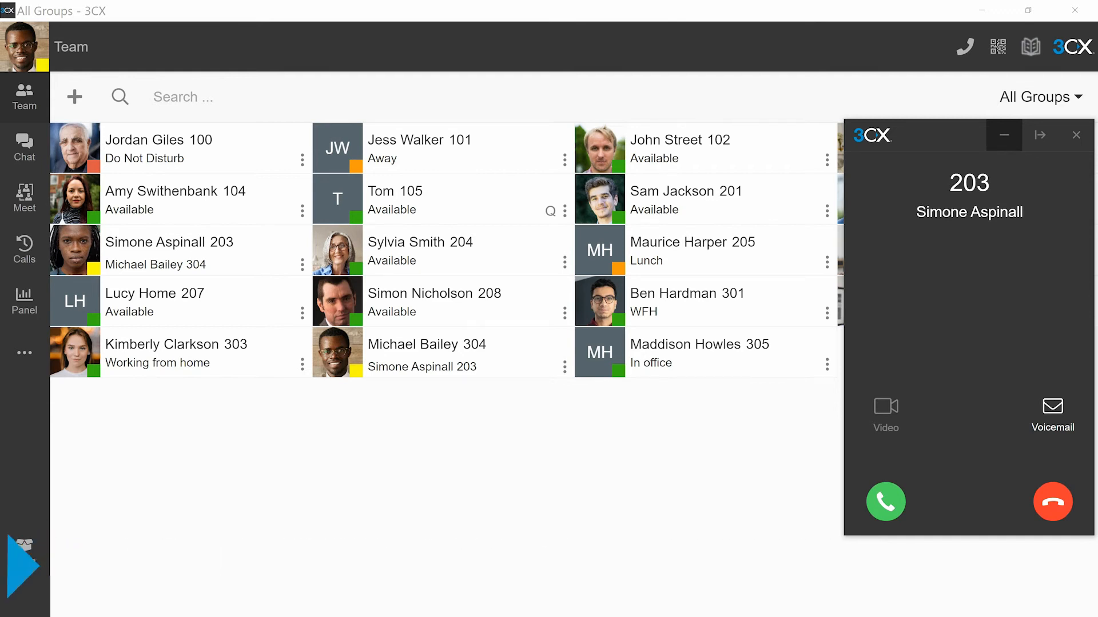
{"action": "left_click", "coordinate": [886, 502]}
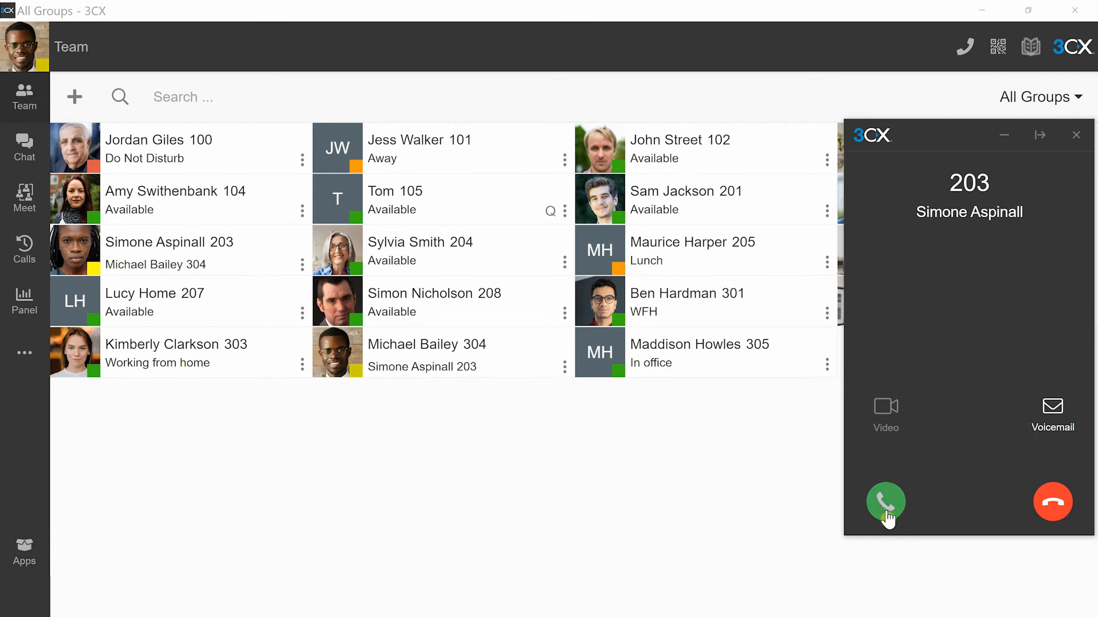
{"action": "left_click", "coordinate": [885, 502]}
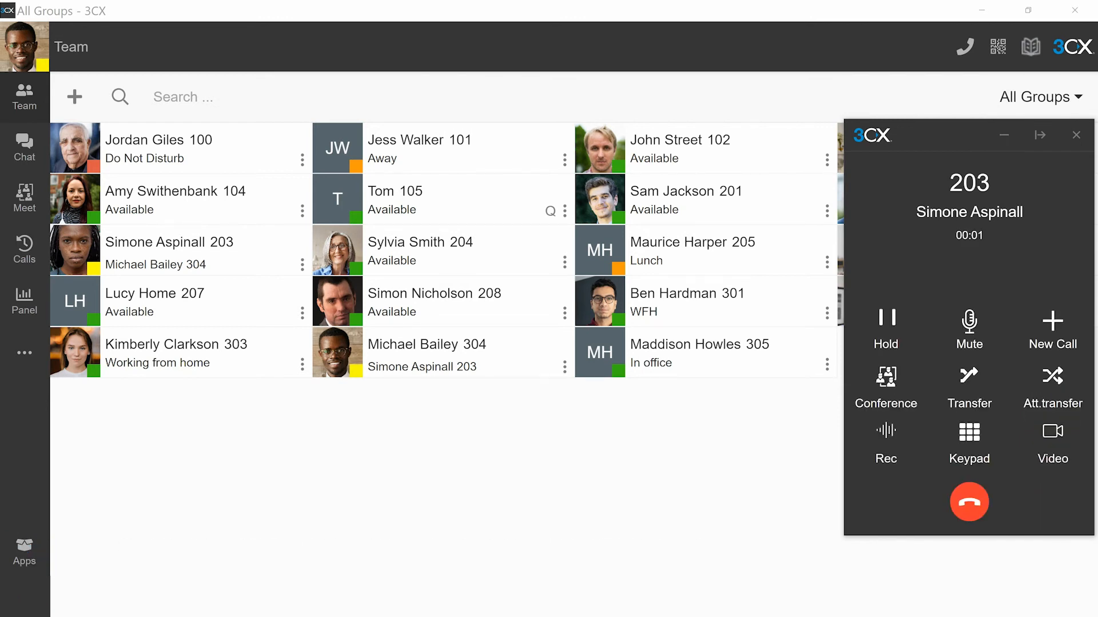
{"action": "left_click", "coordinate": [968, 387]}
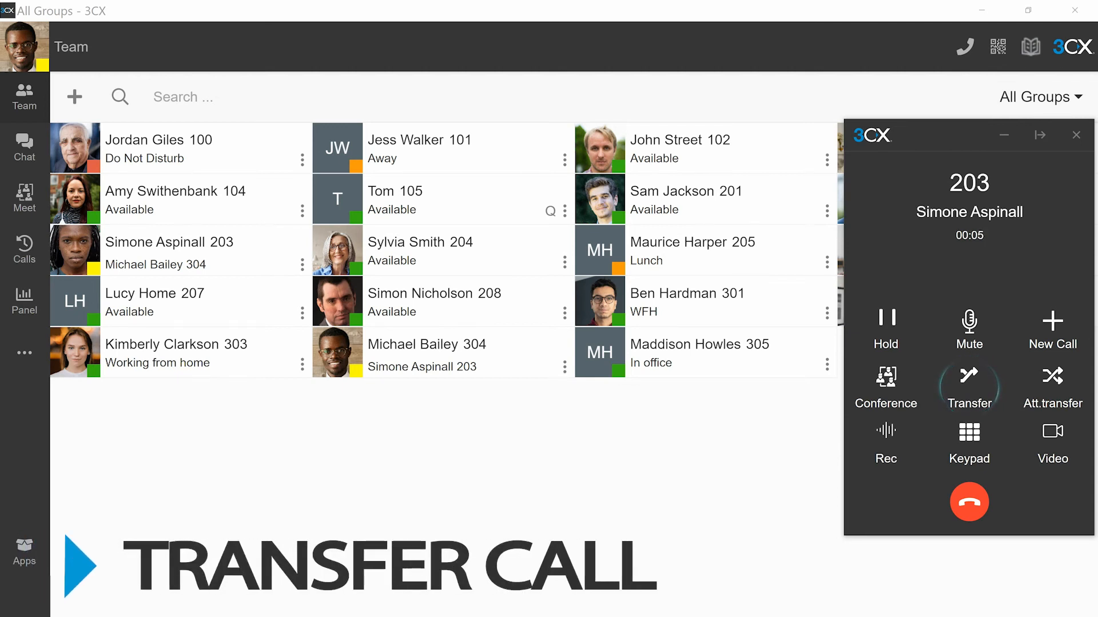
{"action": "left_click", "coordinate": [885, 437]}
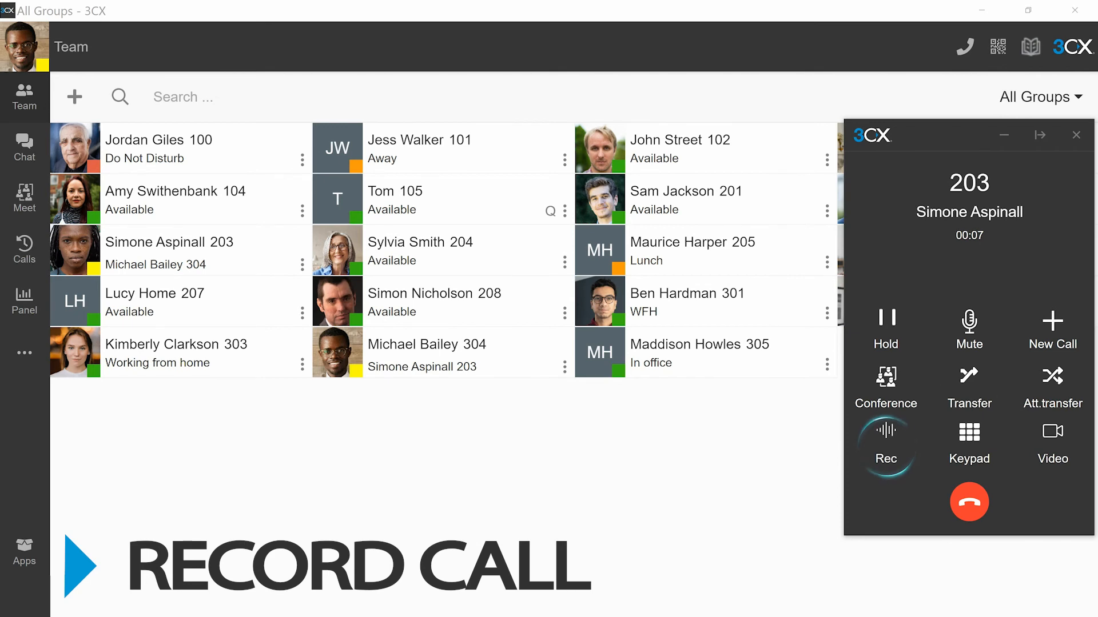